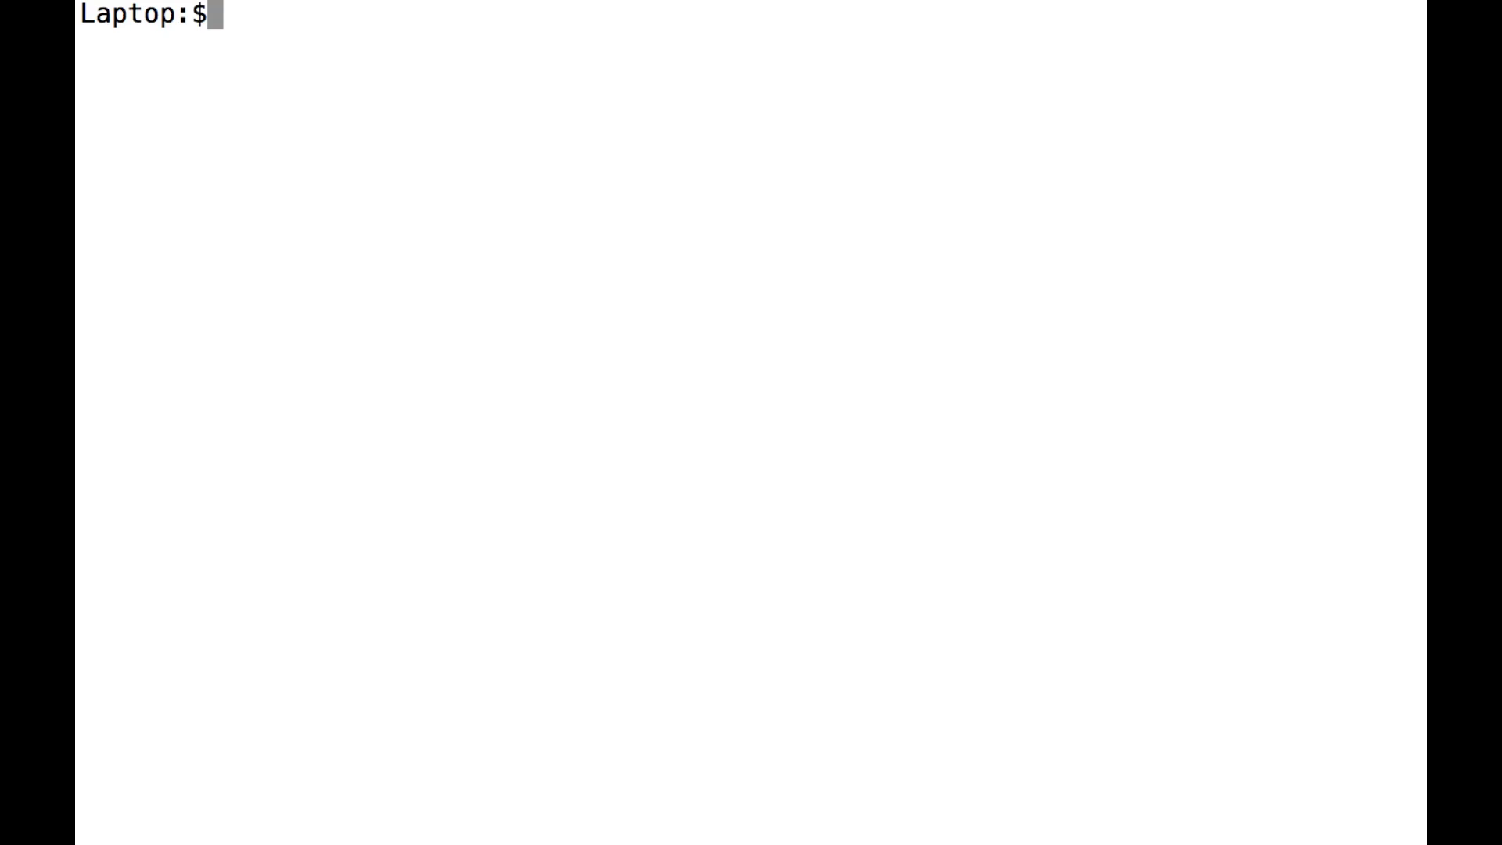
# - Log in as root over SSH to 192.168.1.68, then exit the session
pyautogui.write('ssh root@')
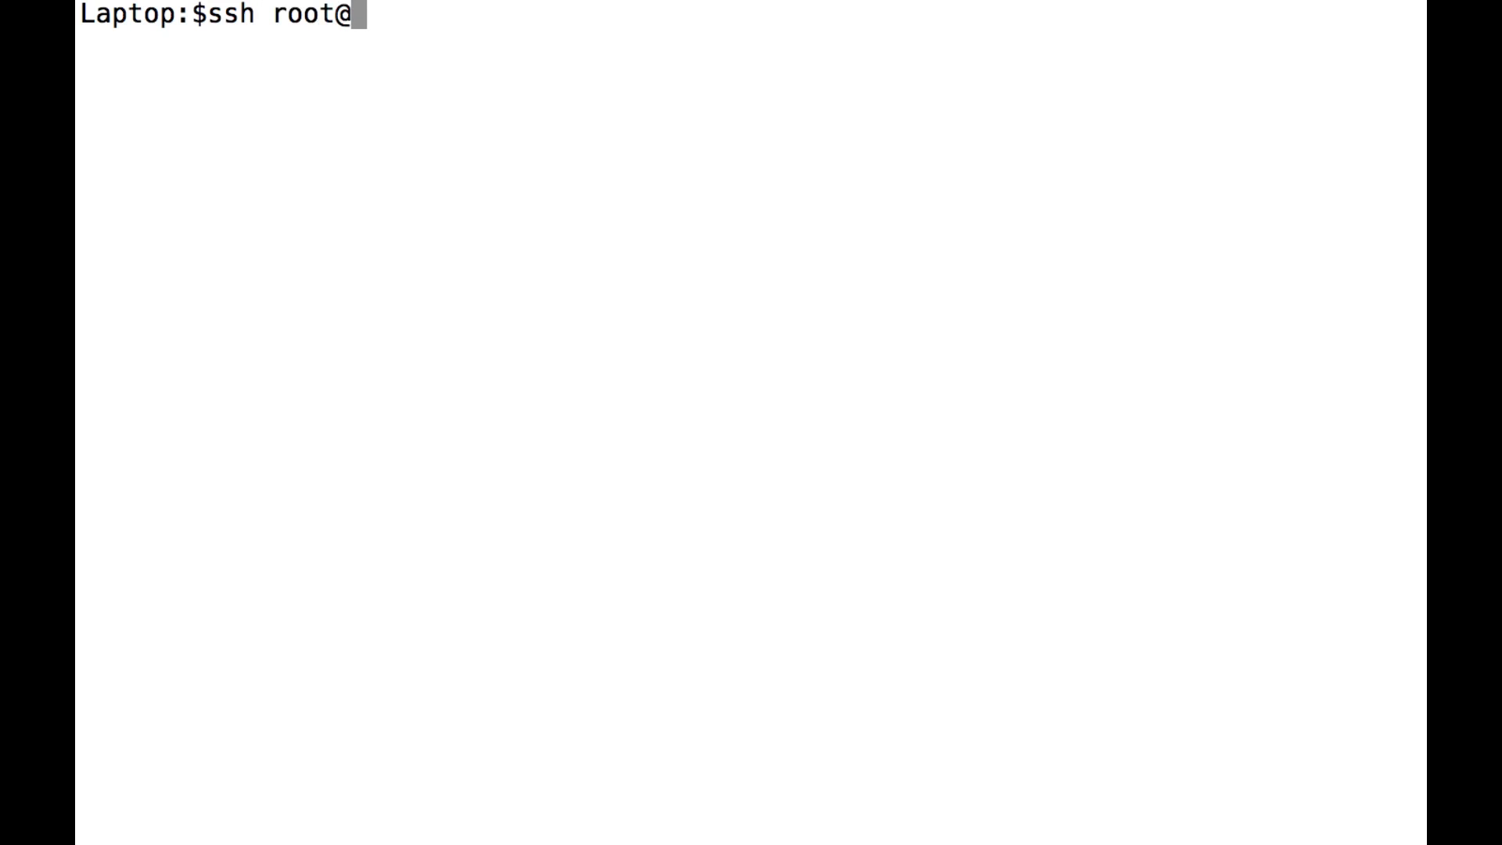
pyautogui.write('192.168.1.')
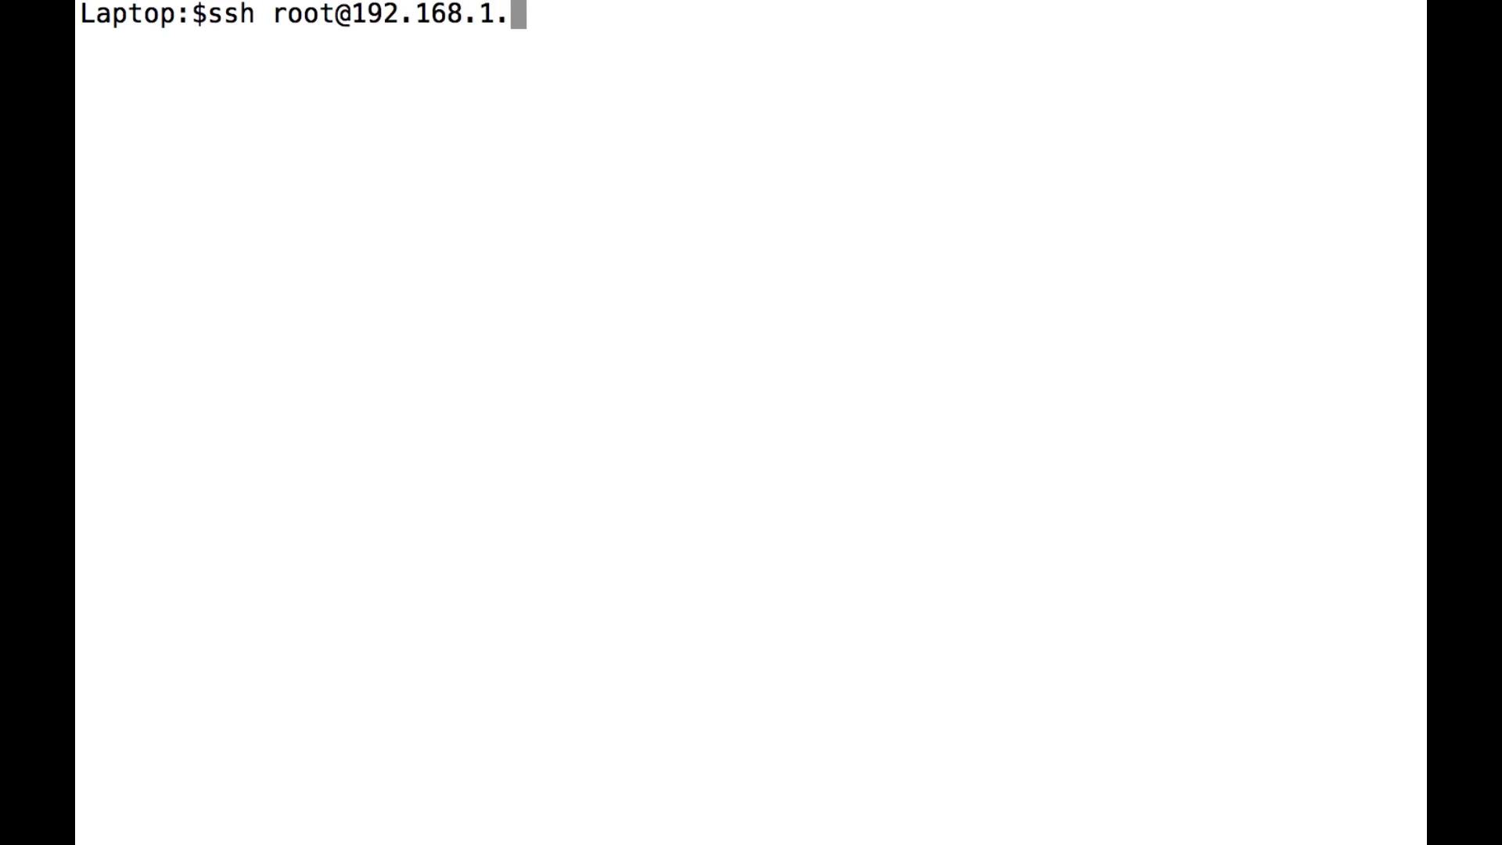
pyautogui.write('68')
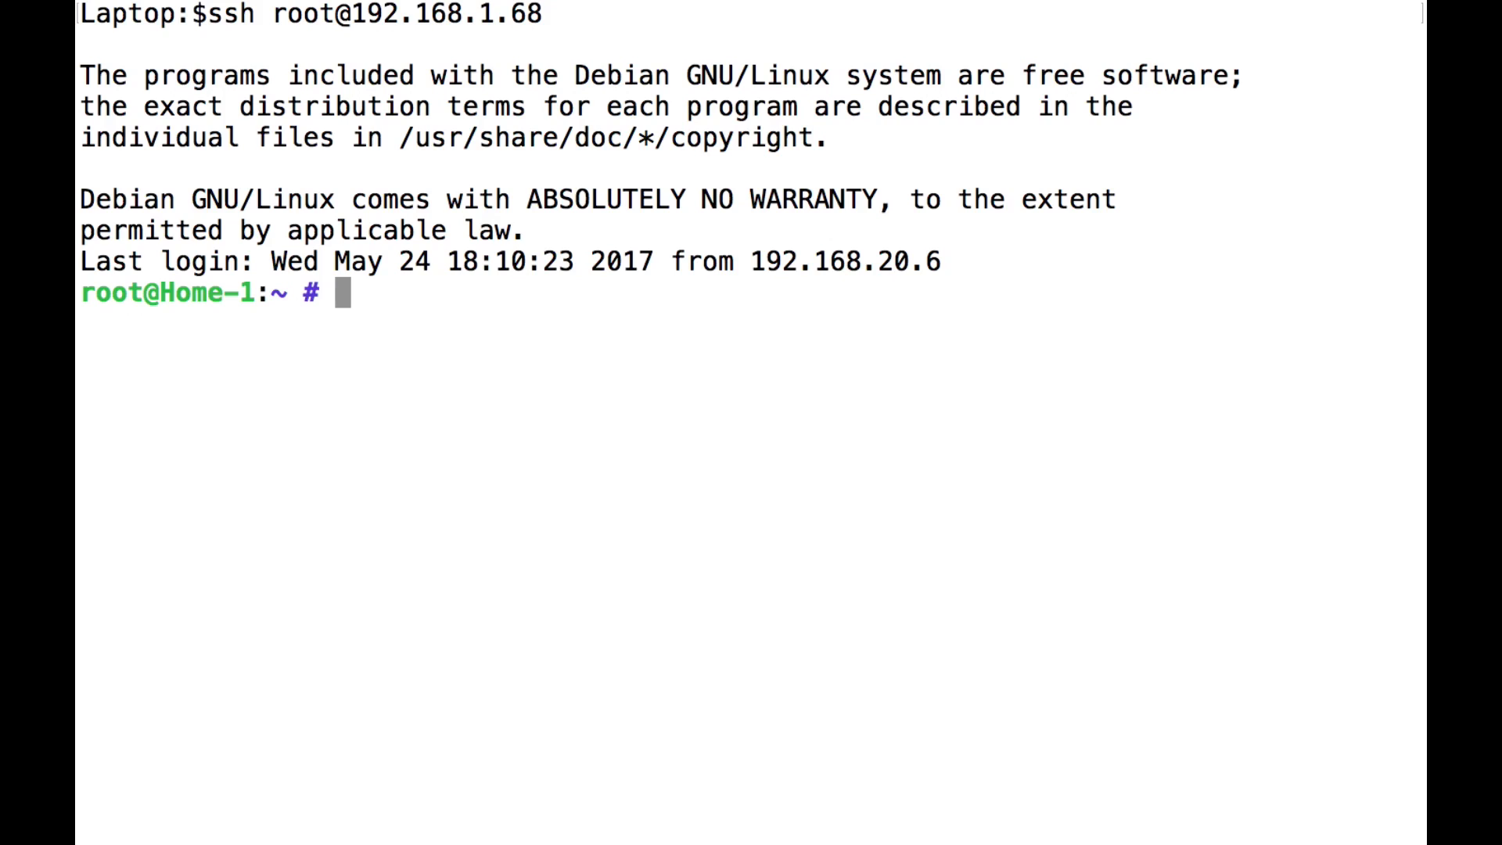
pyautogui.write('exit')
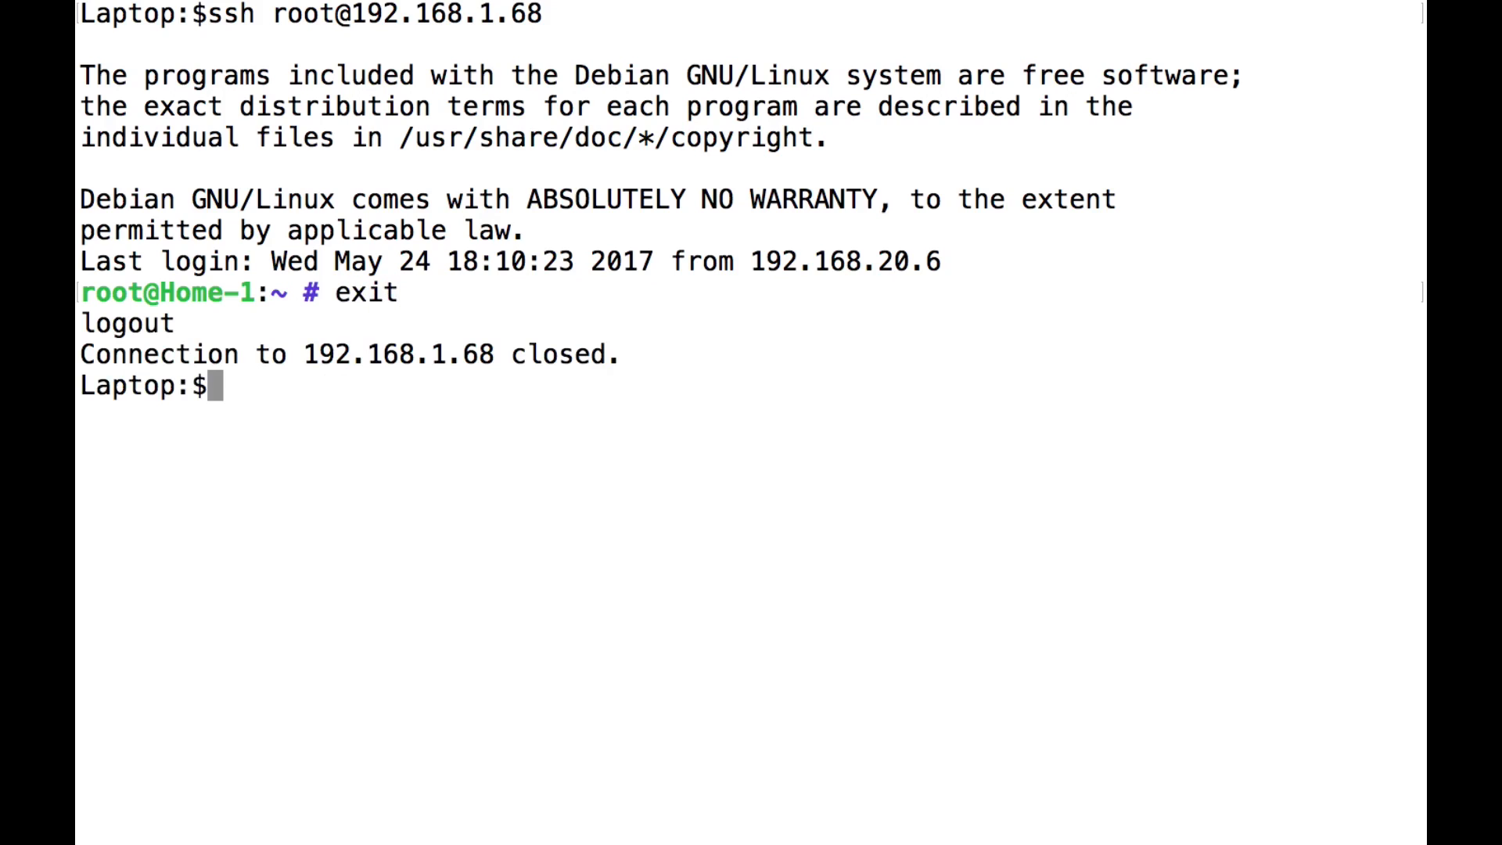
pyautogui.write('ssh root@192.168.1.68')
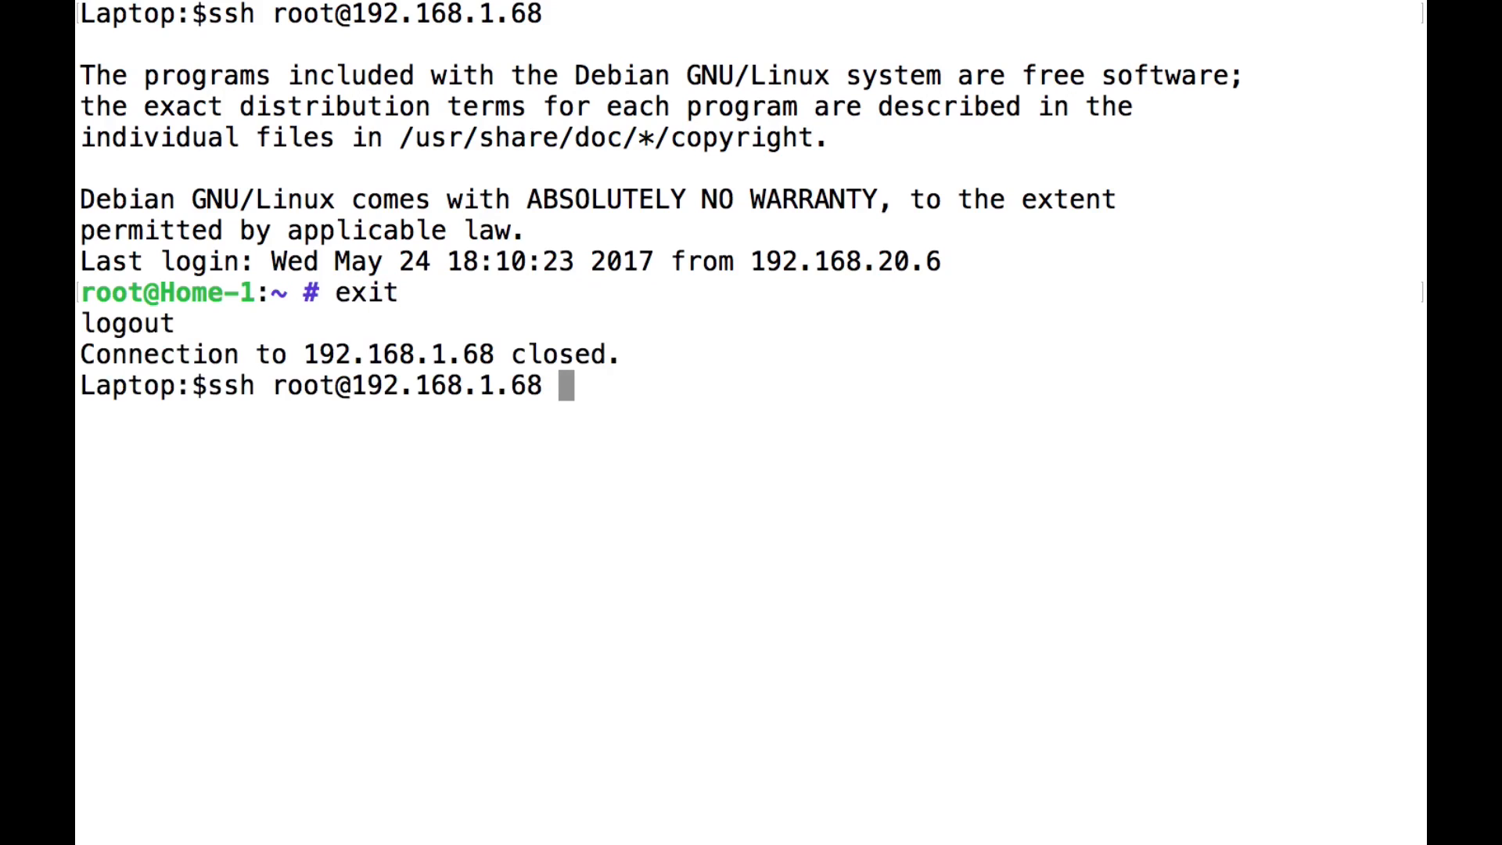
pyautogui.write('-L')
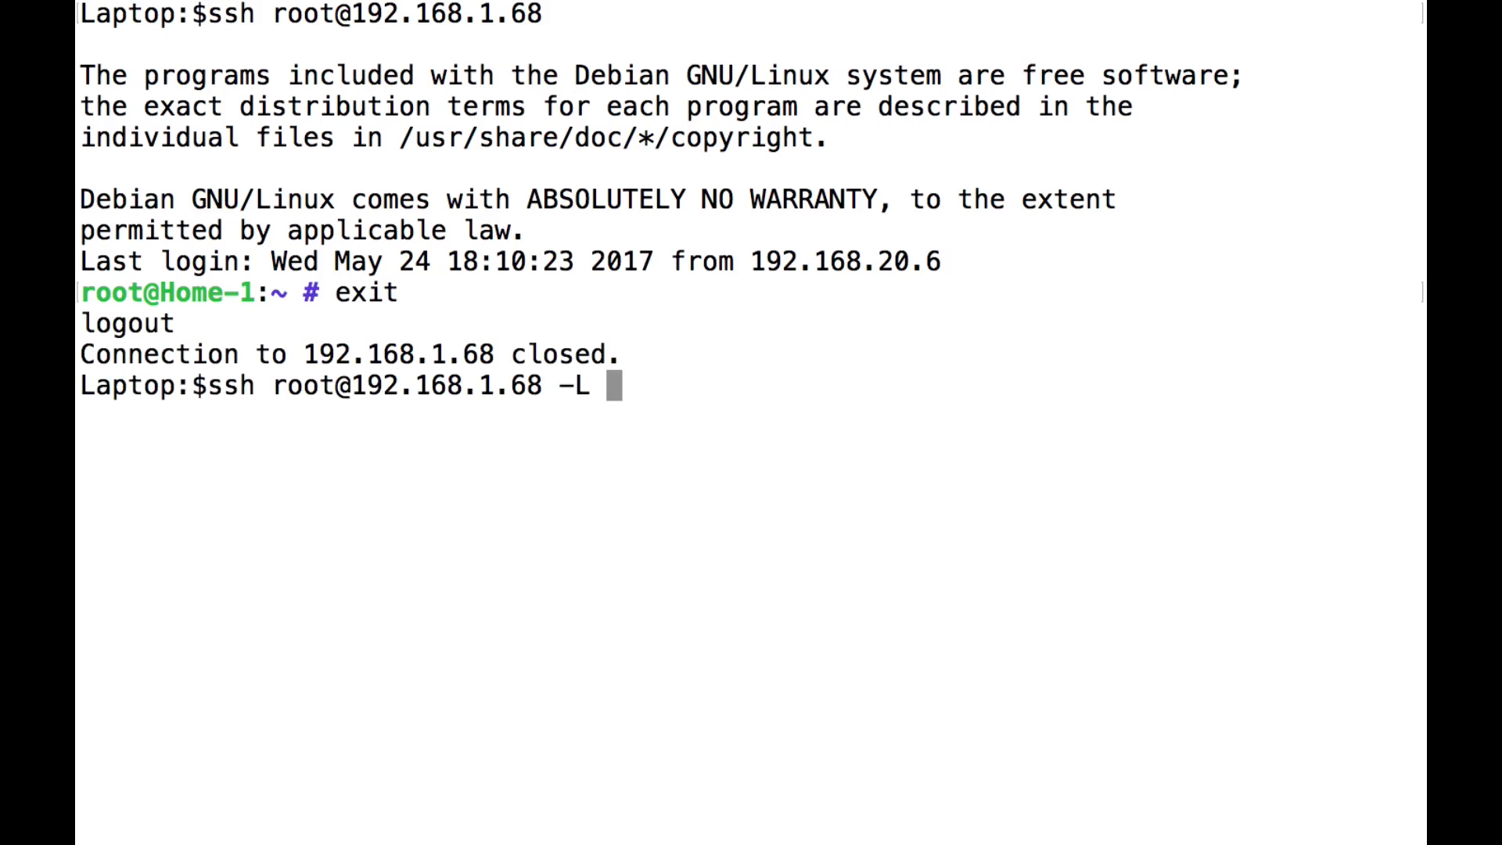
pyautogui.write('3128')
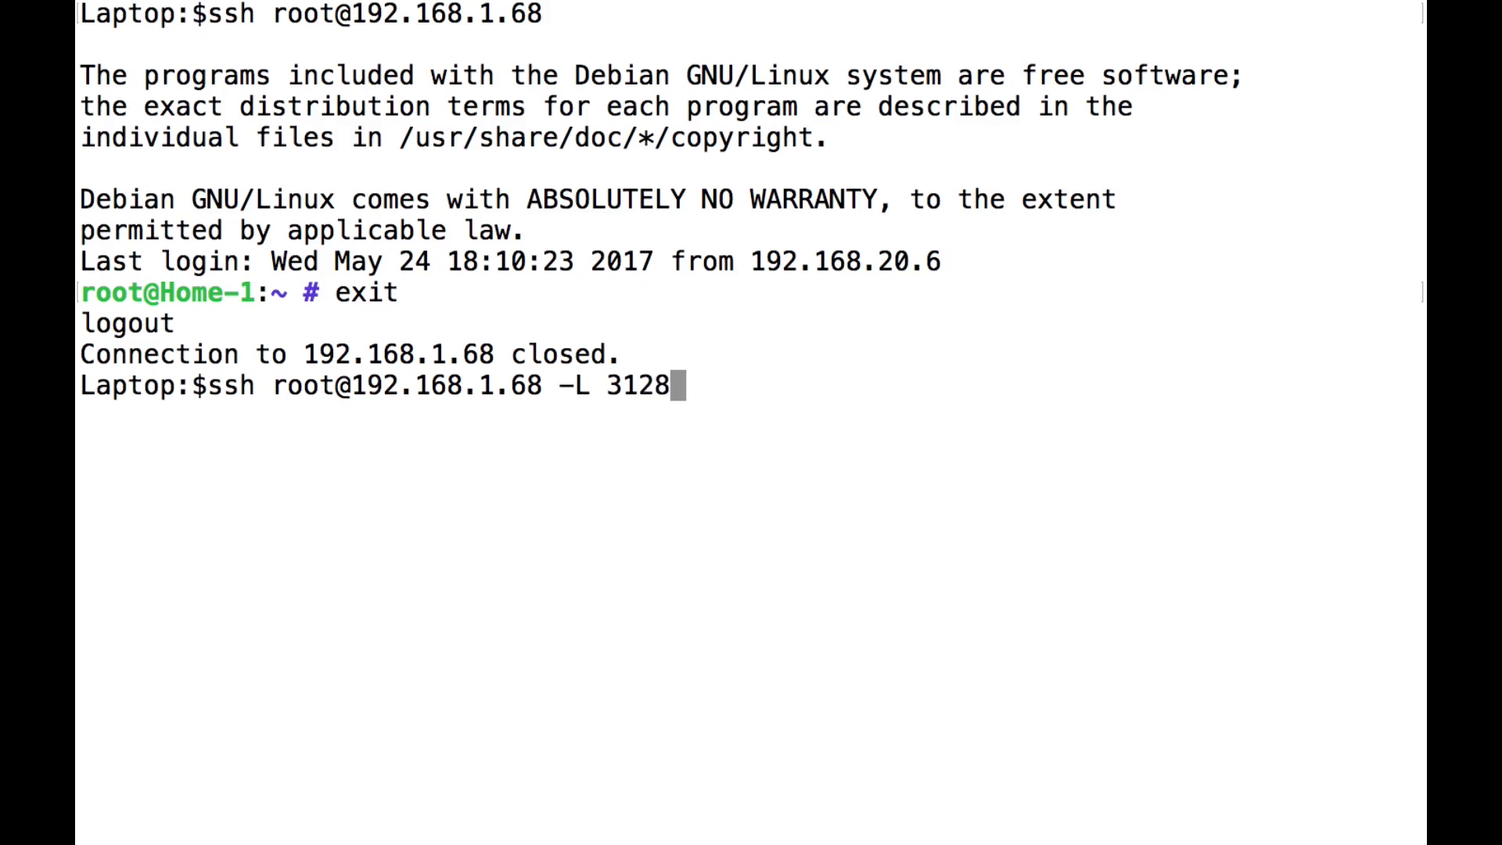
pyautogui.write(':')
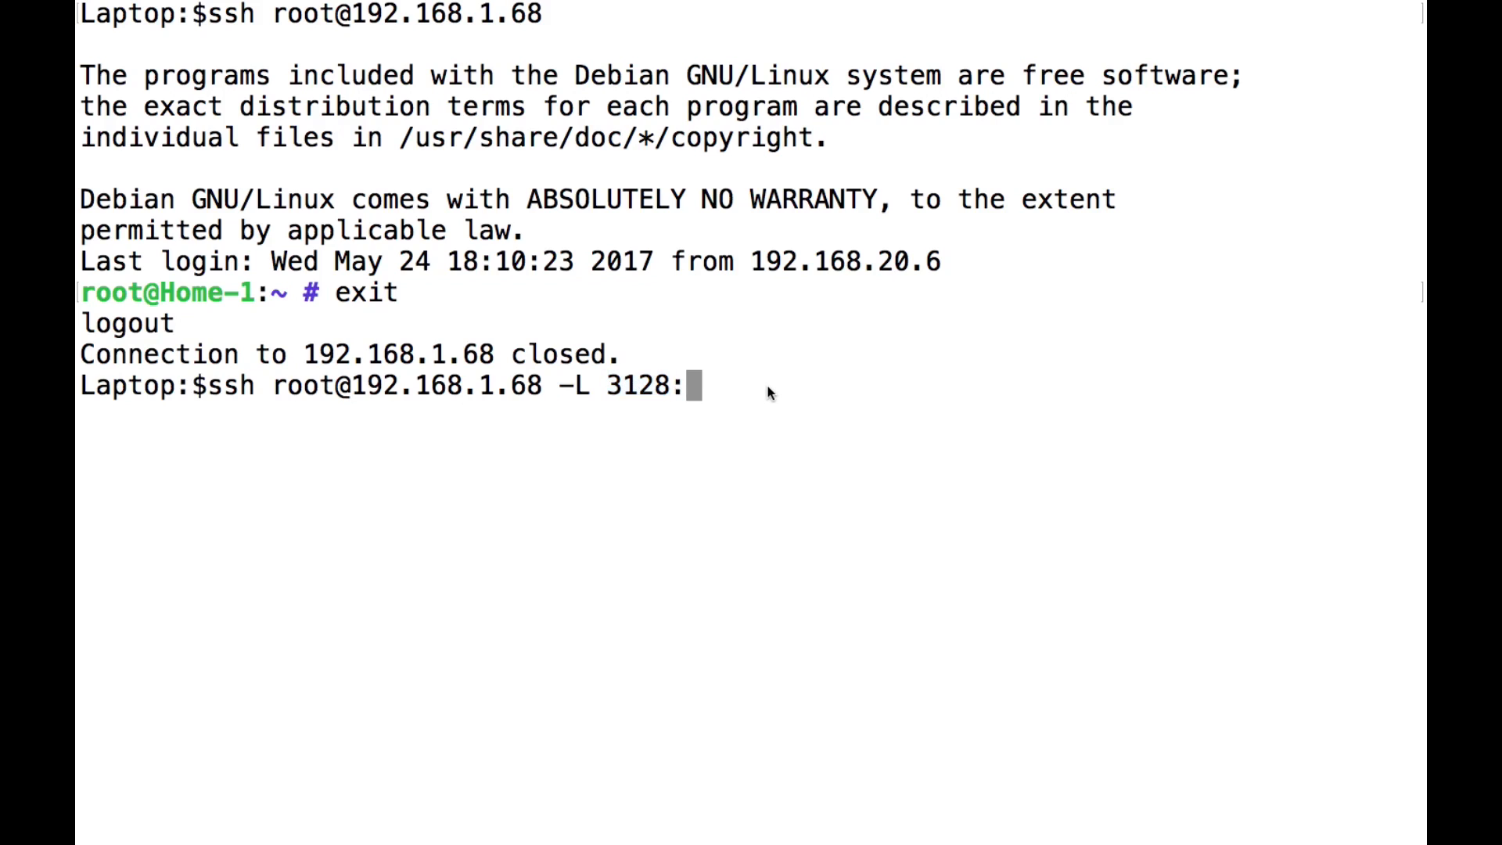
pyautogui.moveTo(1015, 466)
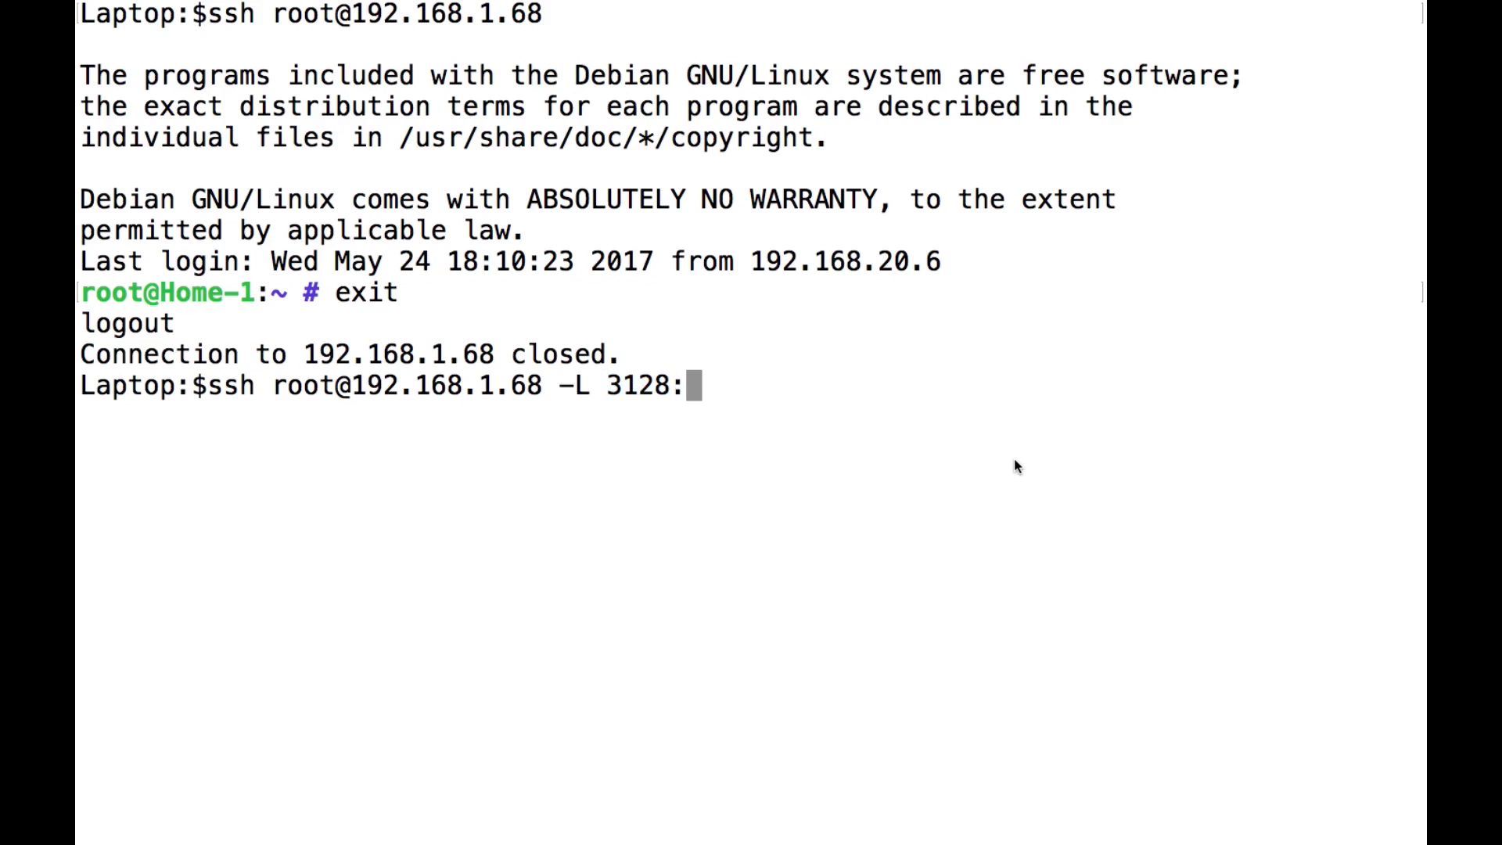
pyautogui.write('192.1')
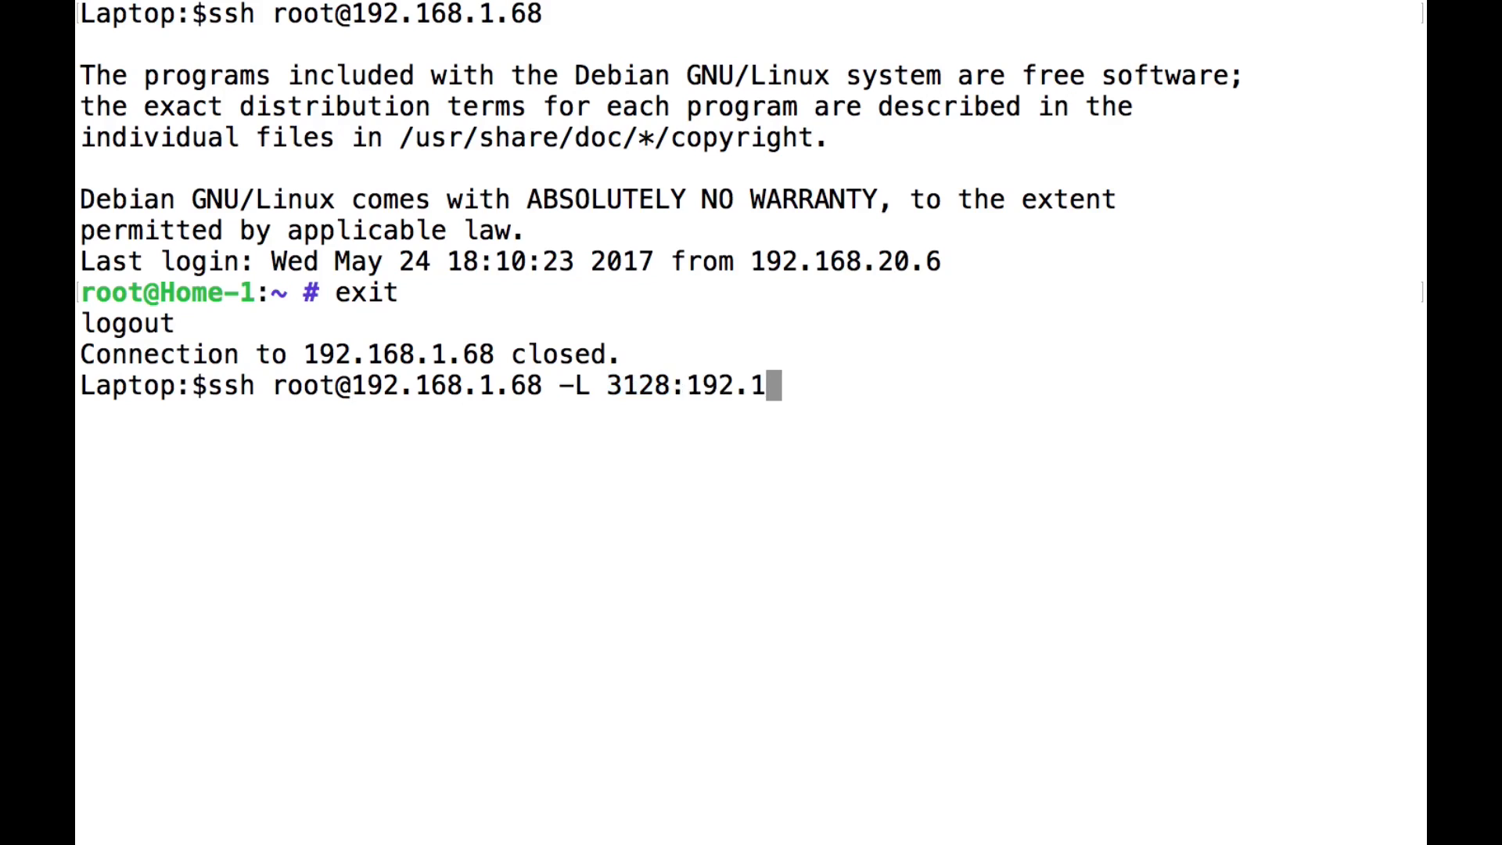
pyautogui.write('68.1.')
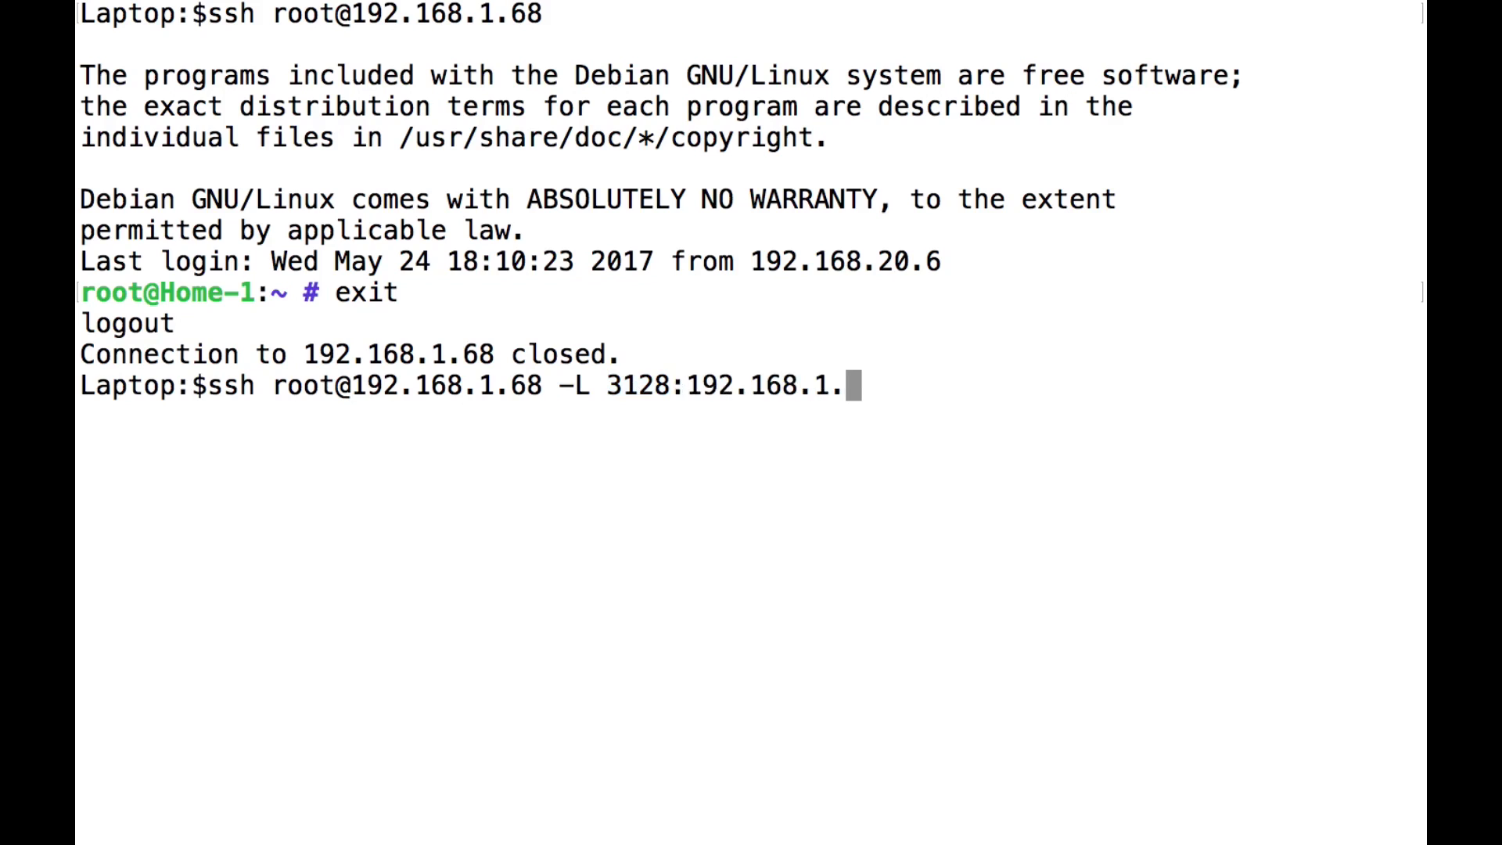
pyautogui.write('63:31')
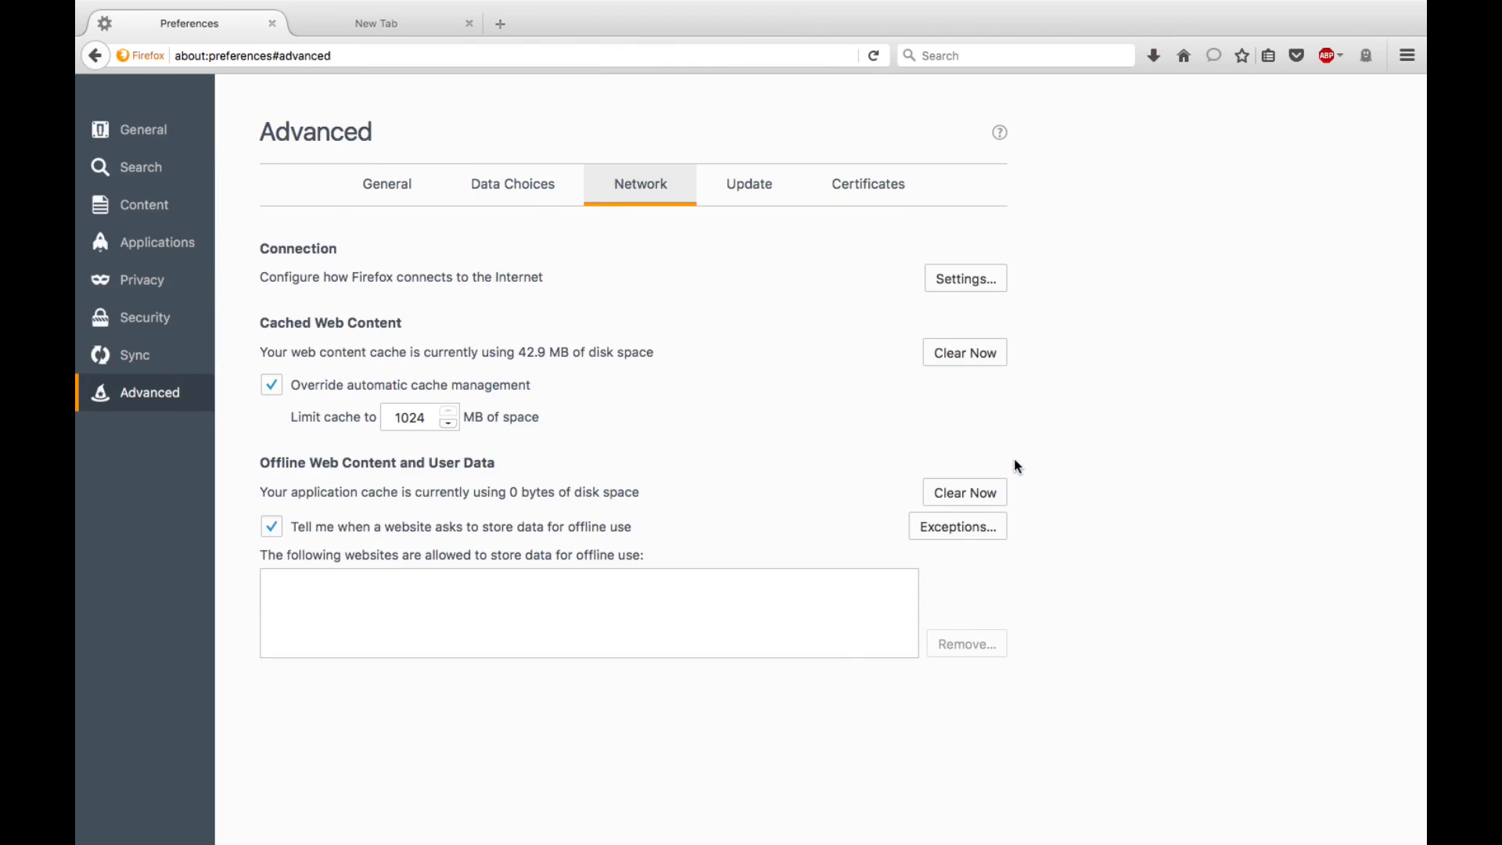
pyautogui.moveTo(921, 279)
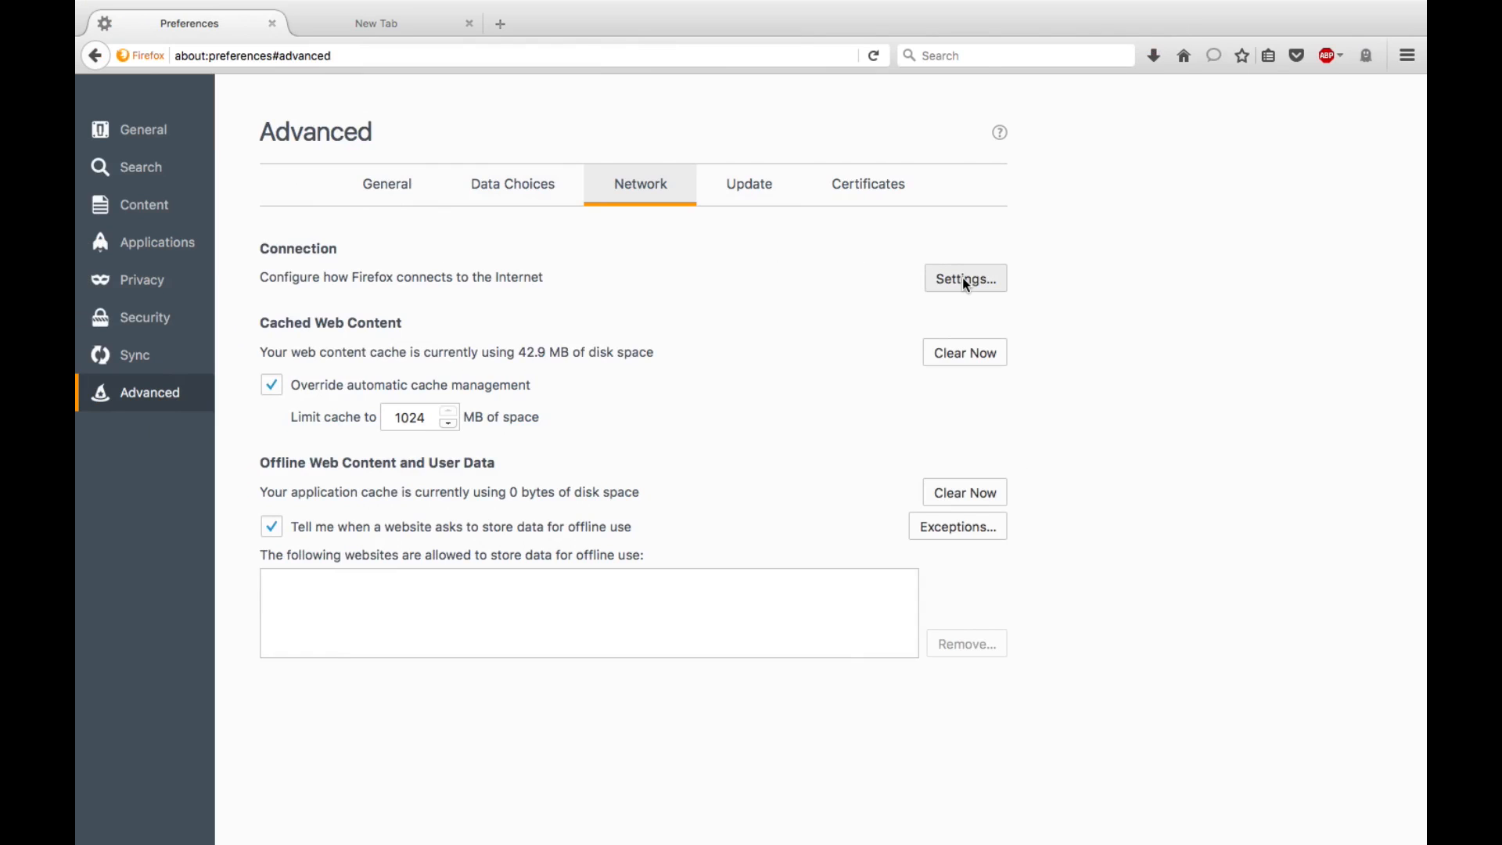
# - Set a manual proxy at 127.0.0.1 port 3128 for all protocols, then begin entering a Google address
pyautogui.click(965, 279)
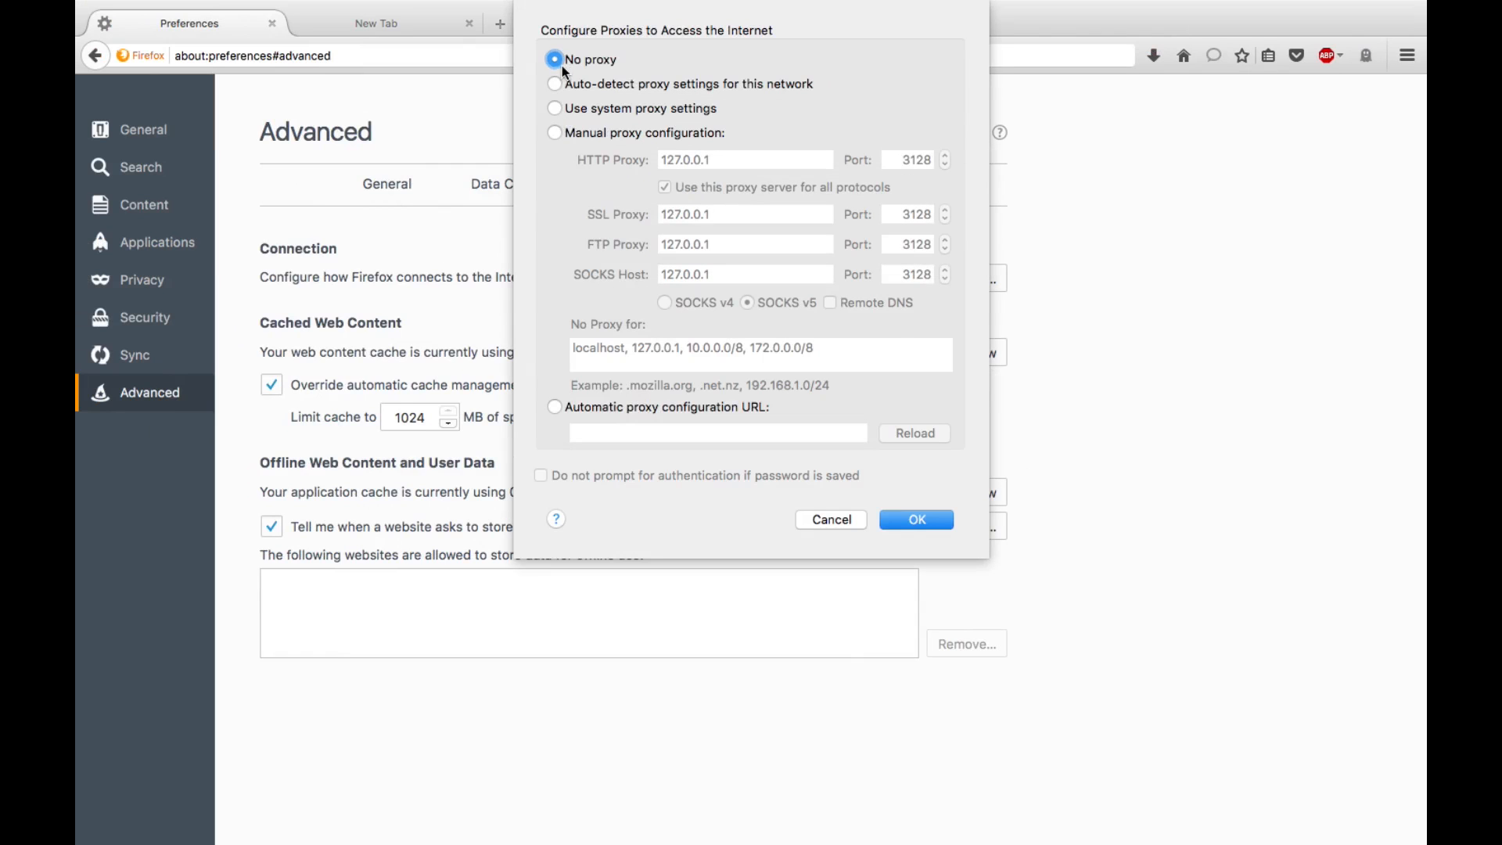
pyautogui.click(554, 131)
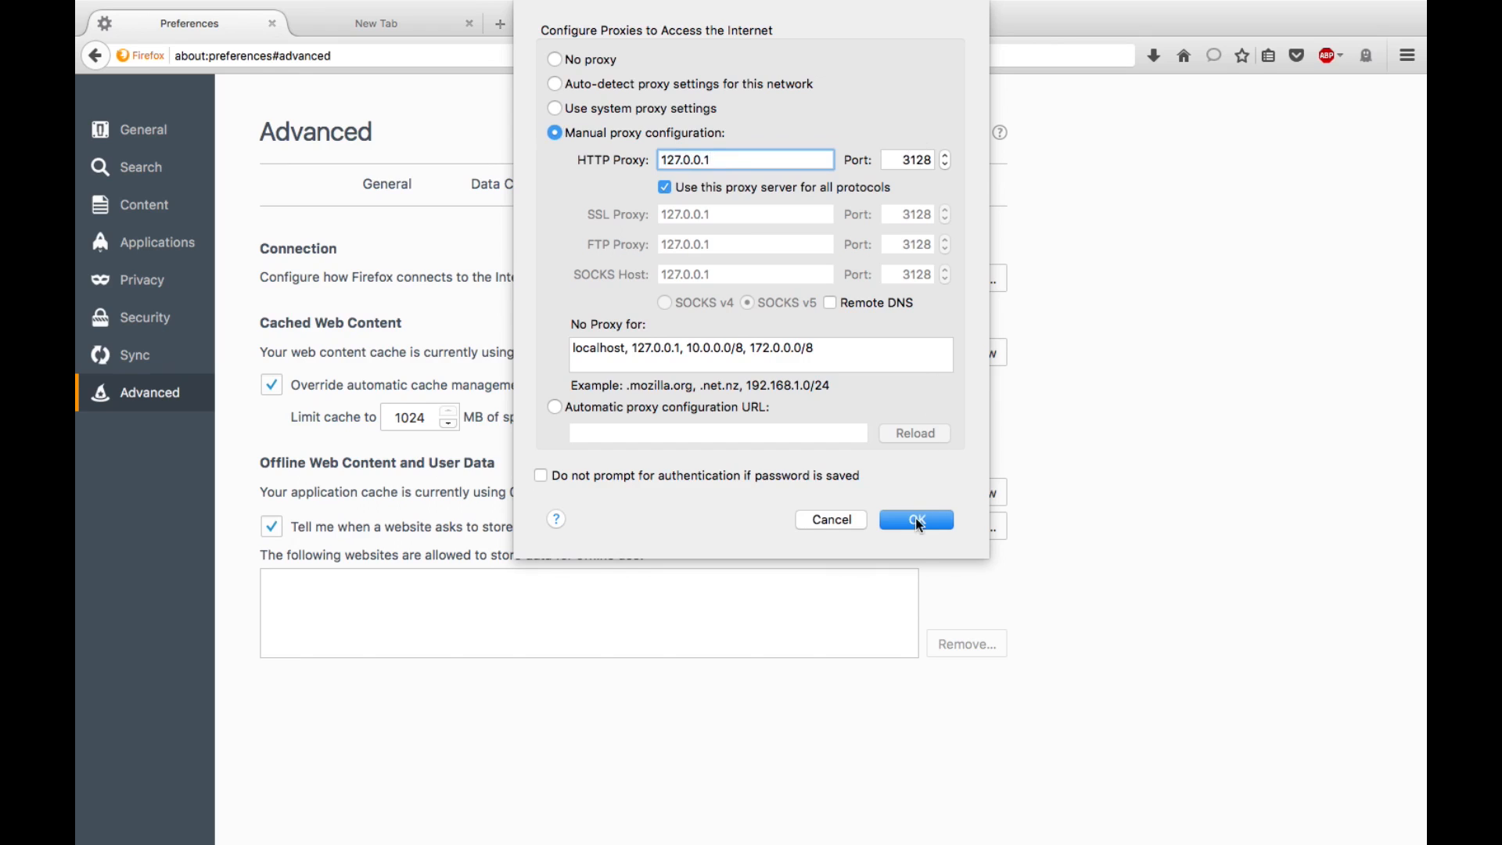
pyautogui.click(915, 520)
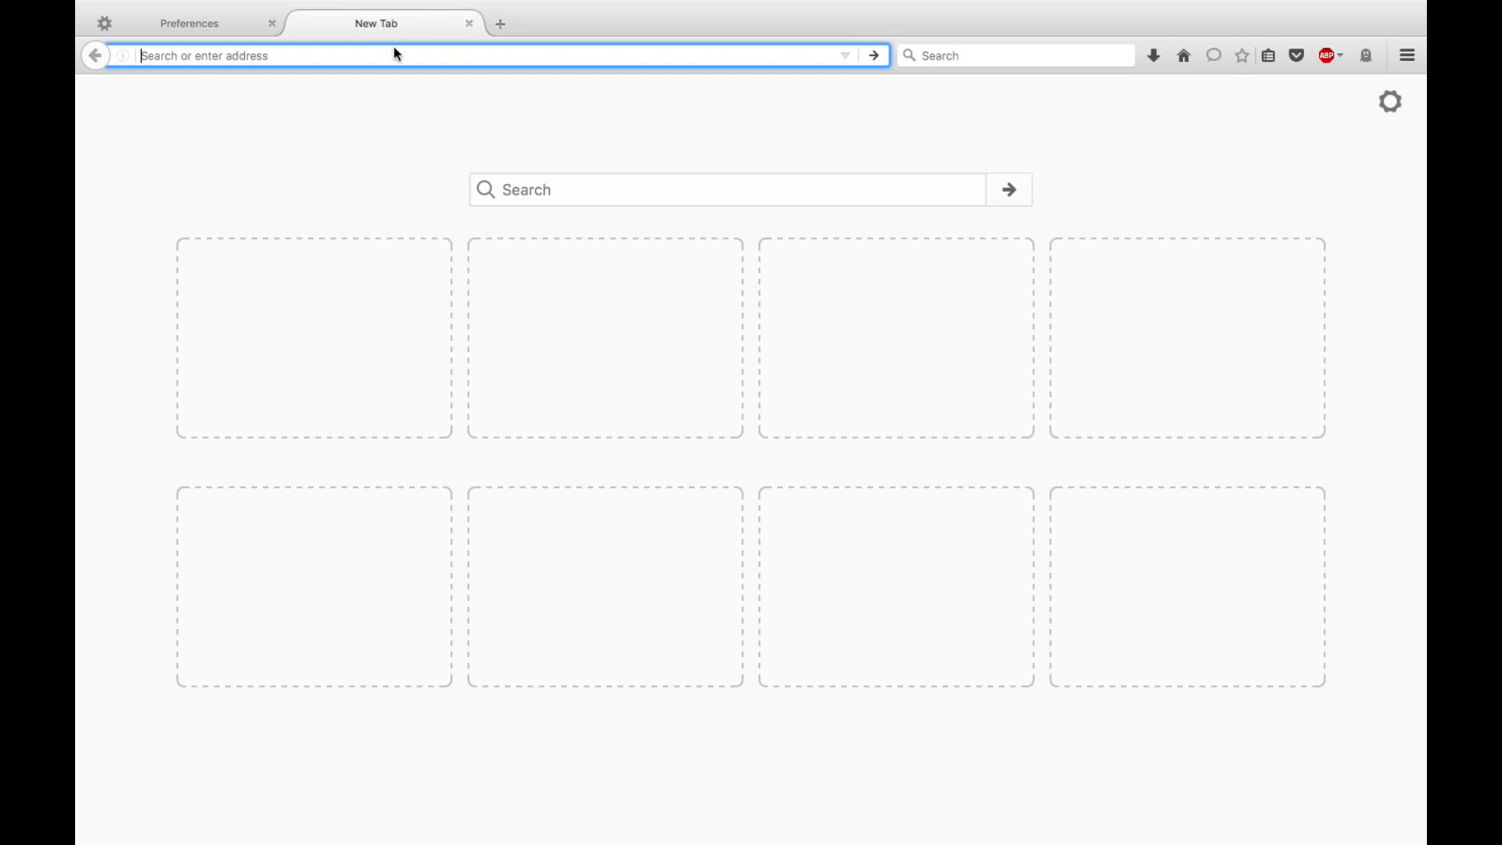
pyautogui.write('google.')
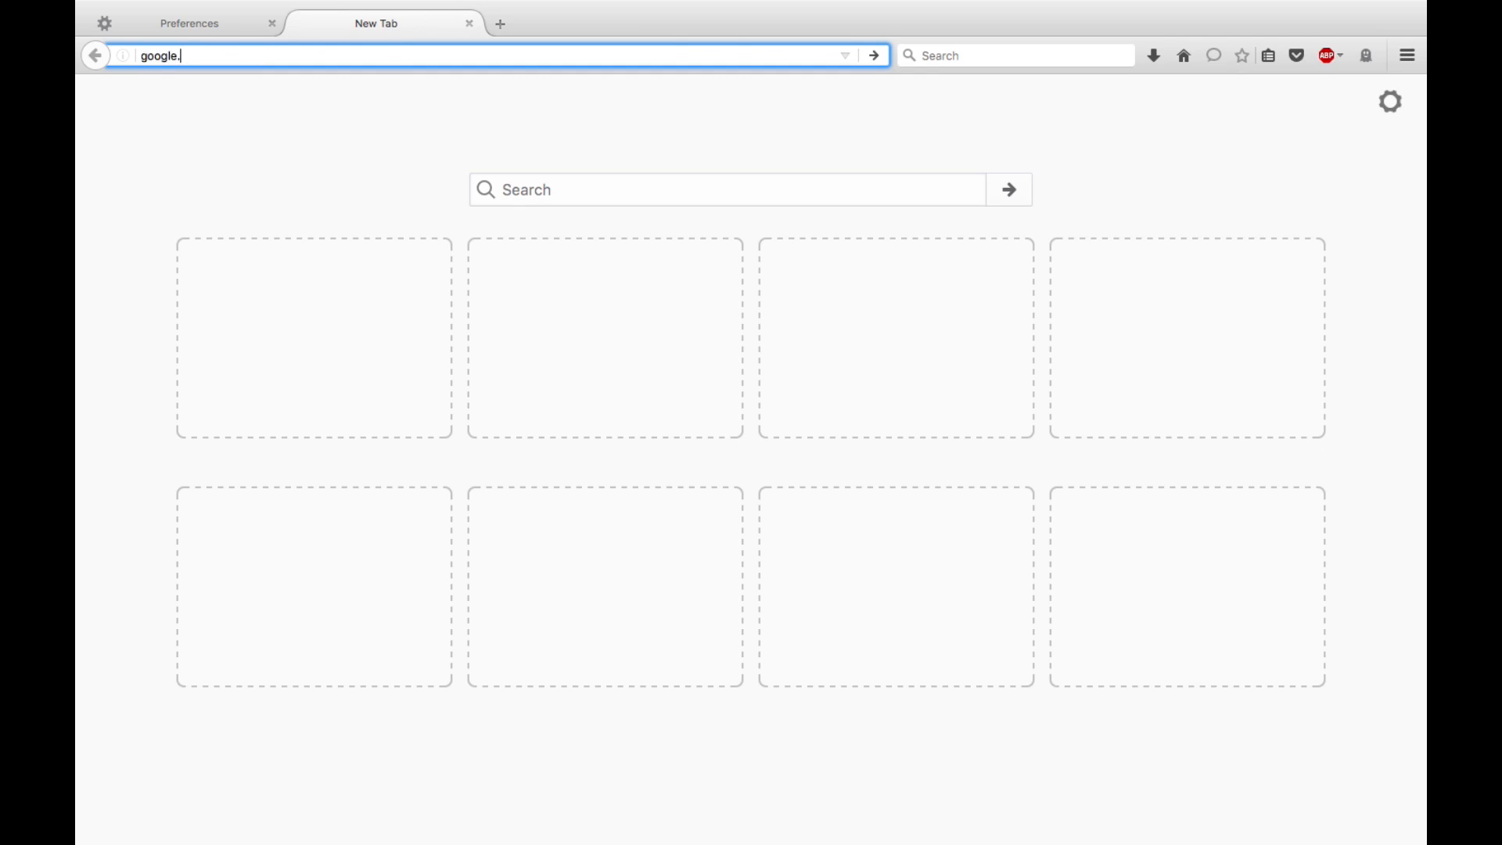